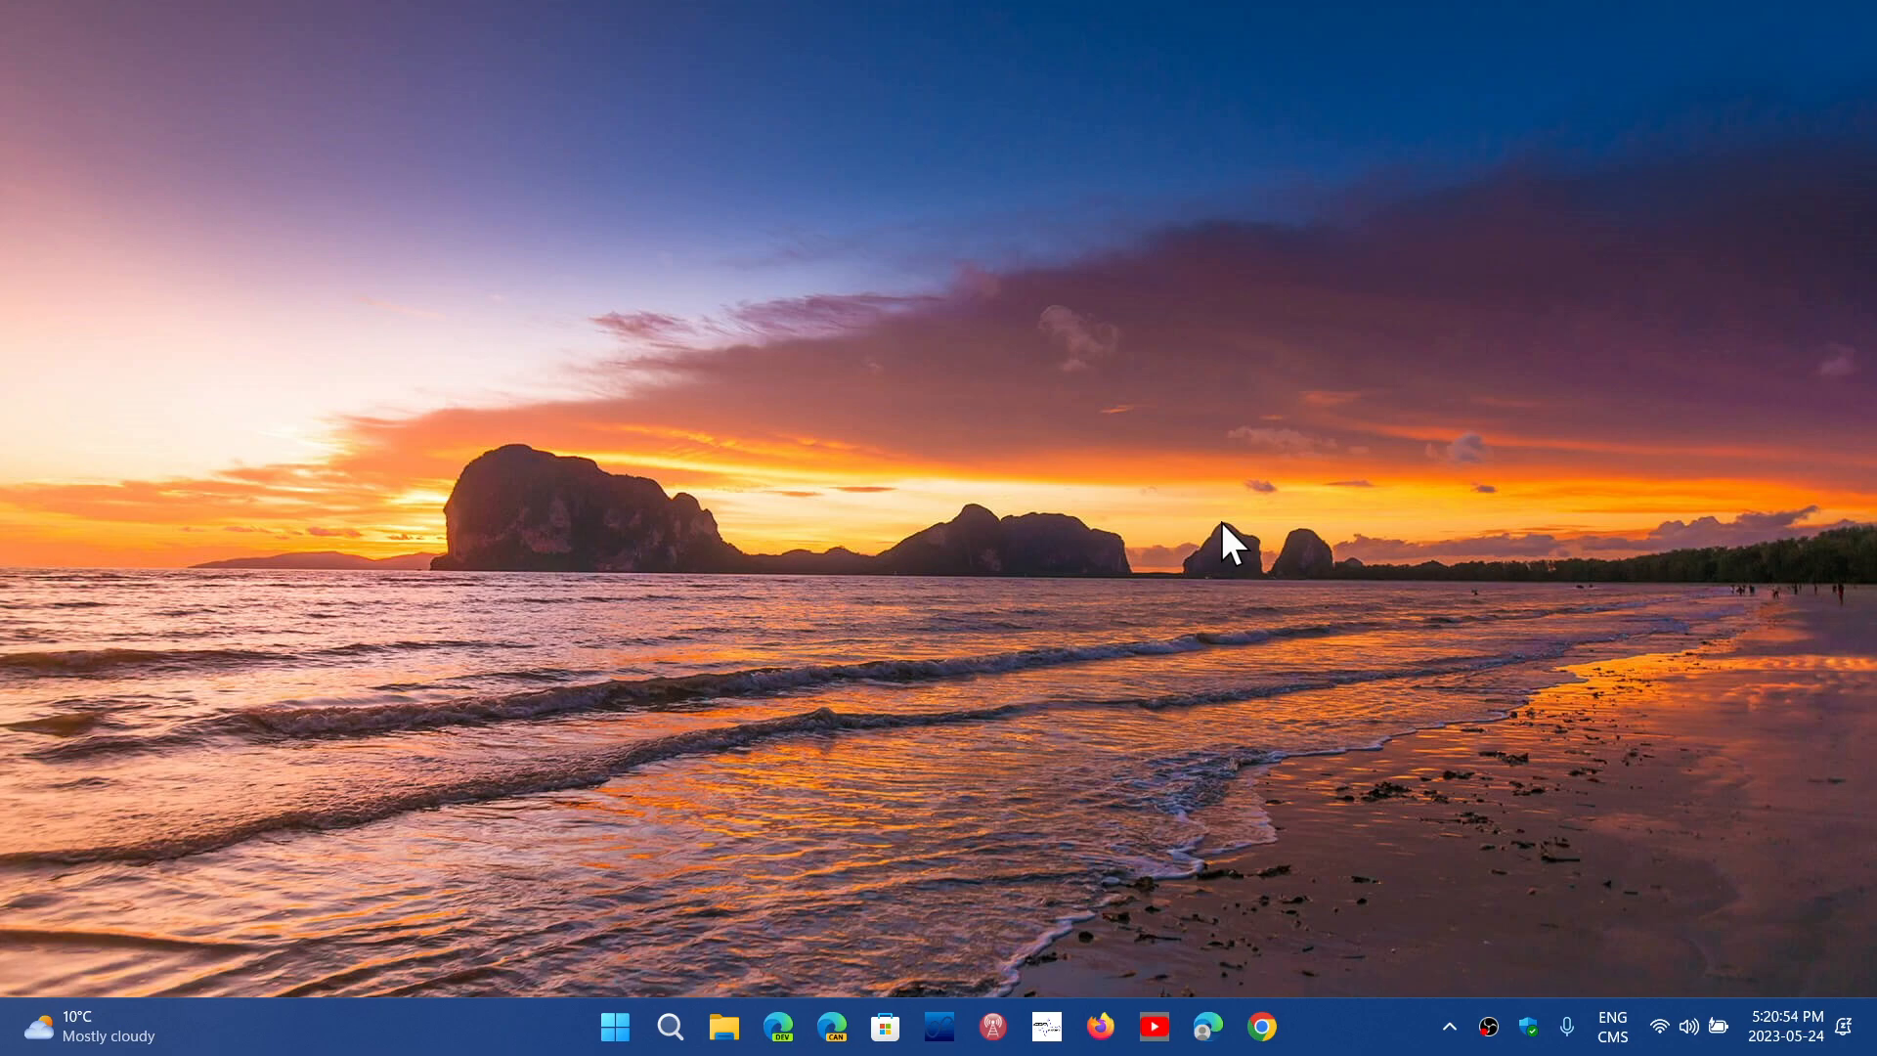
pyautogui.moveTo(937, 636)
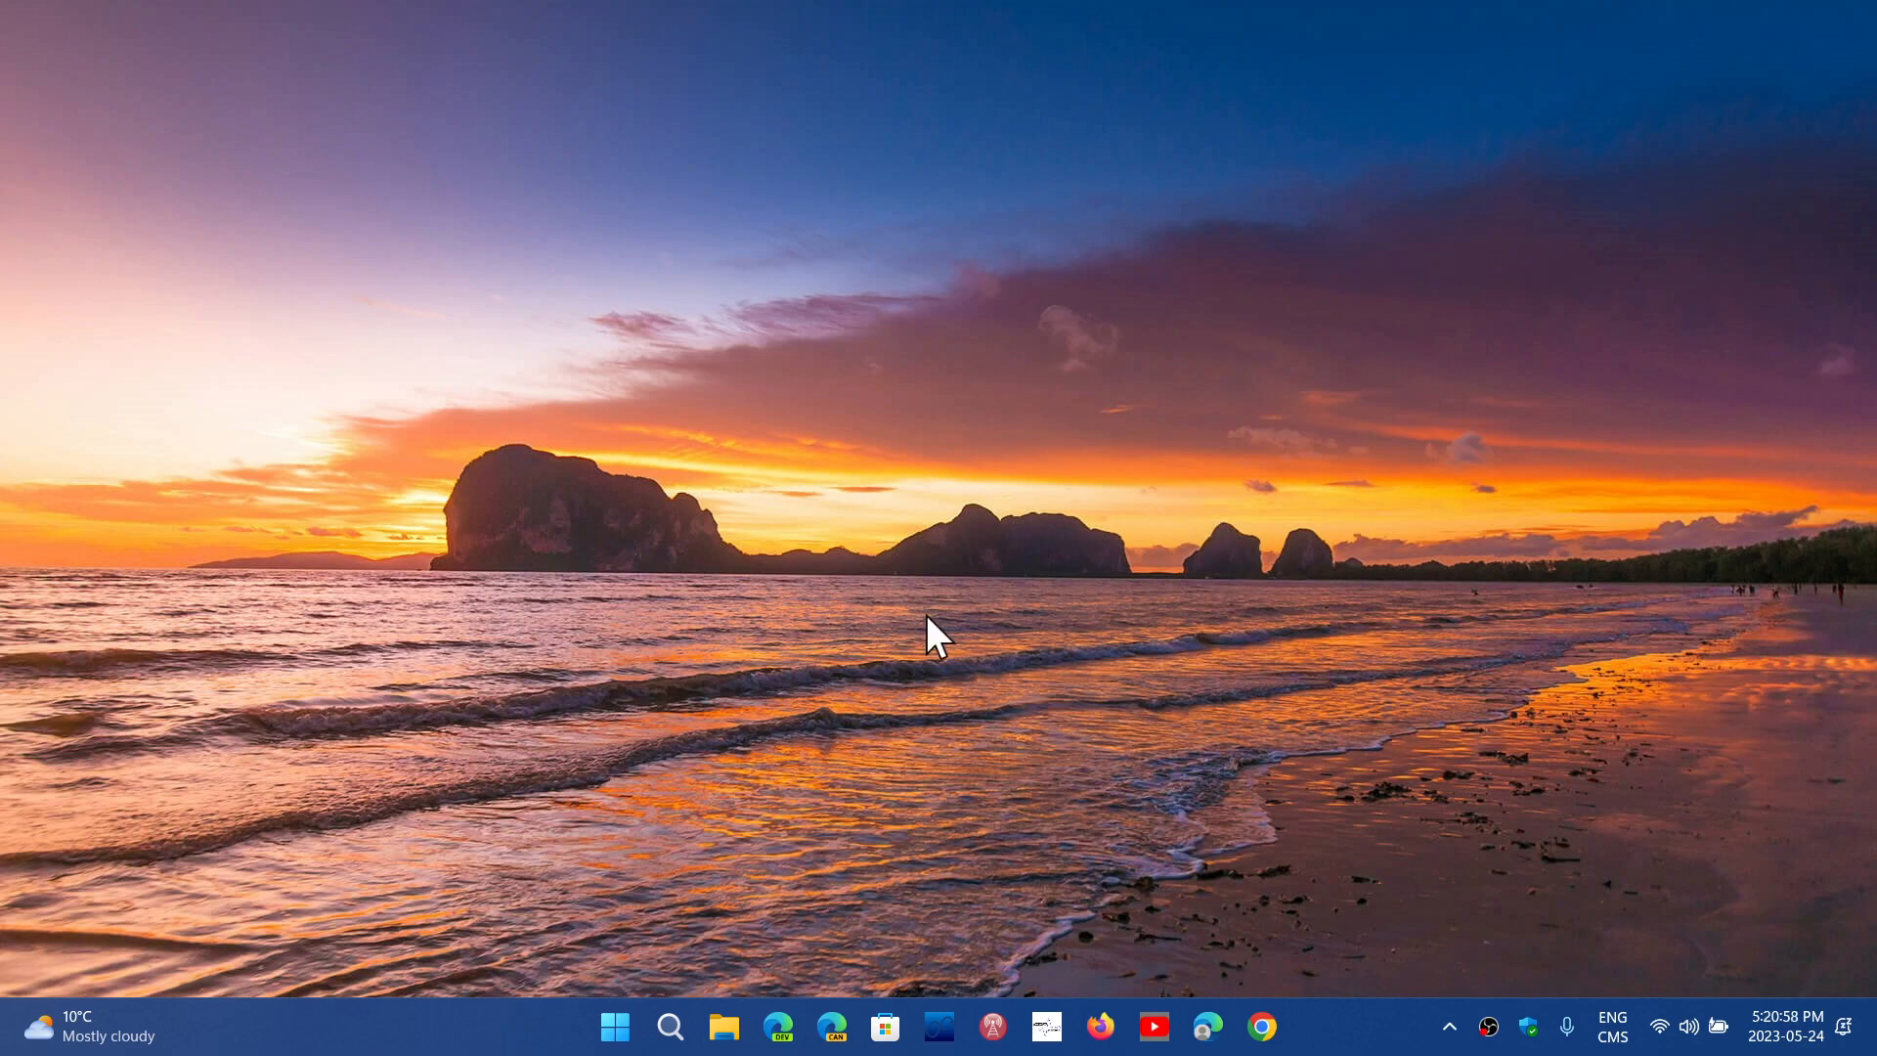
# - Open and close the Microsoft Store, then open File Explorer to This PC
pyautogui.click(884, 1026)
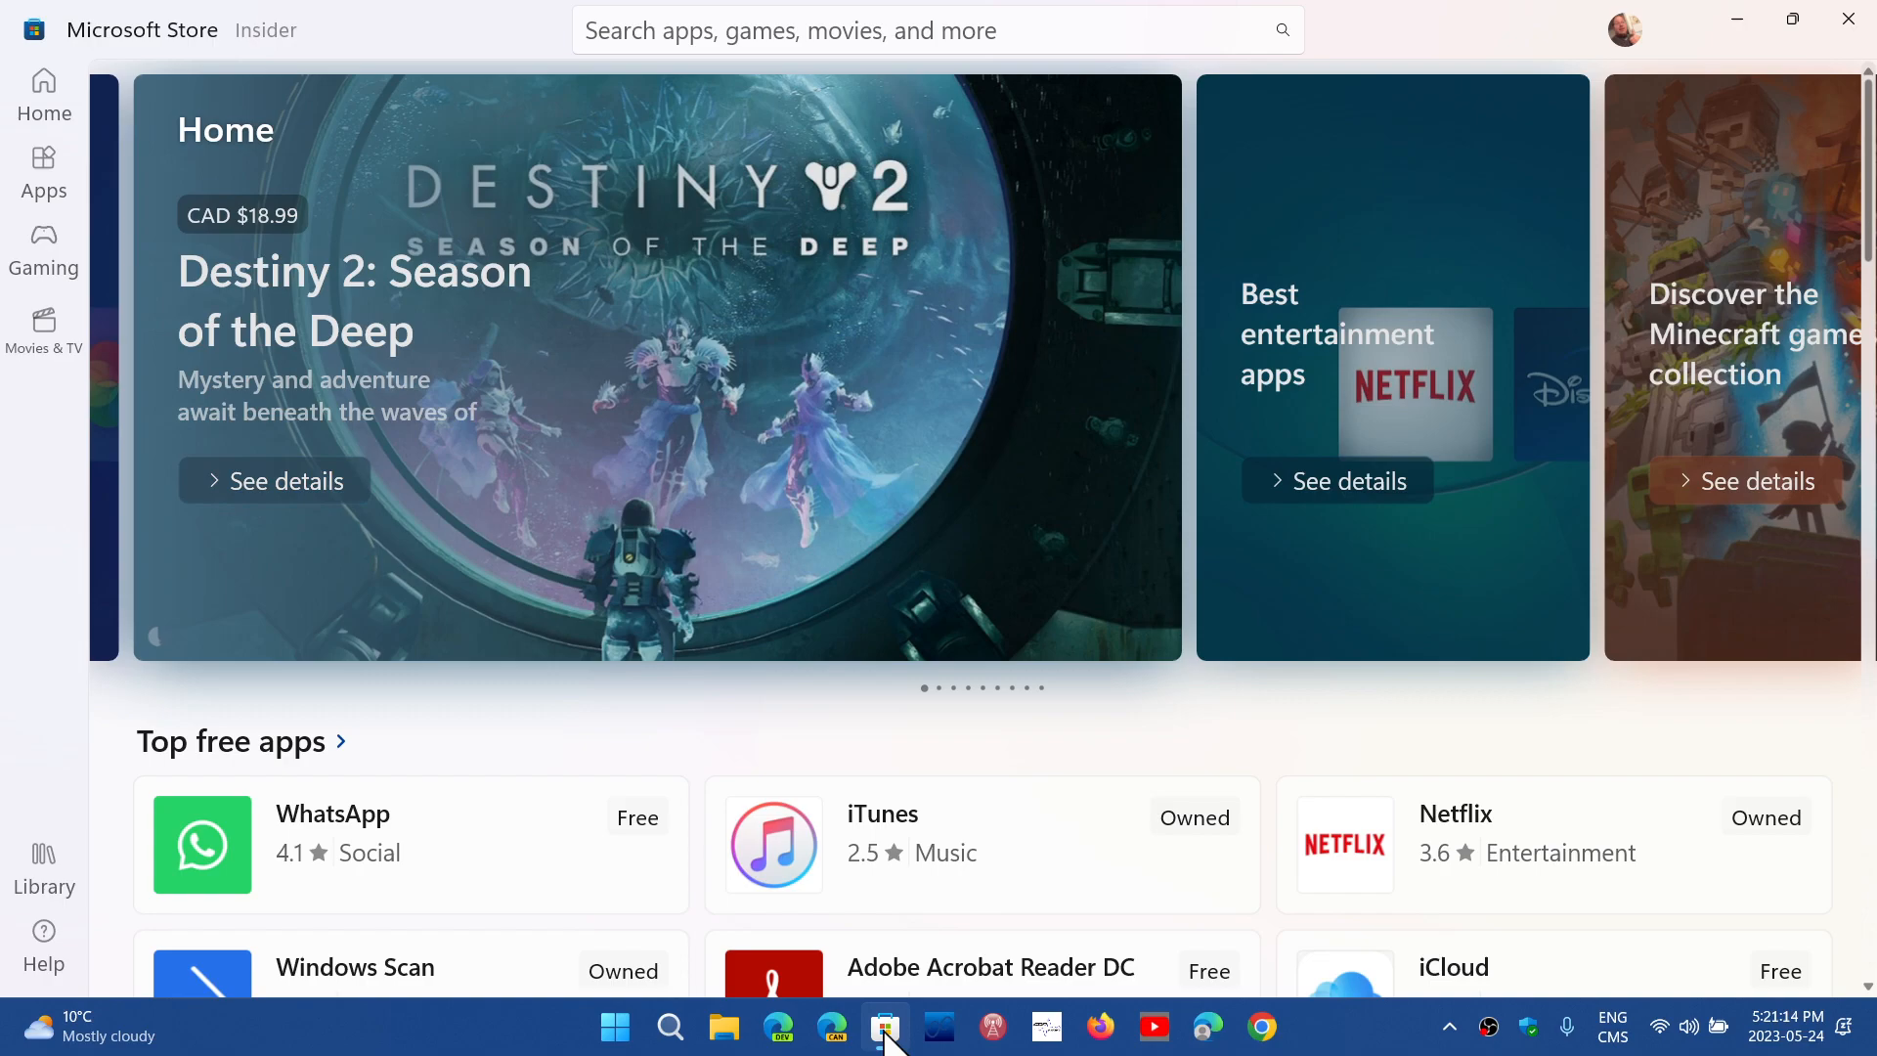
pyautogui.click(884, 1026)
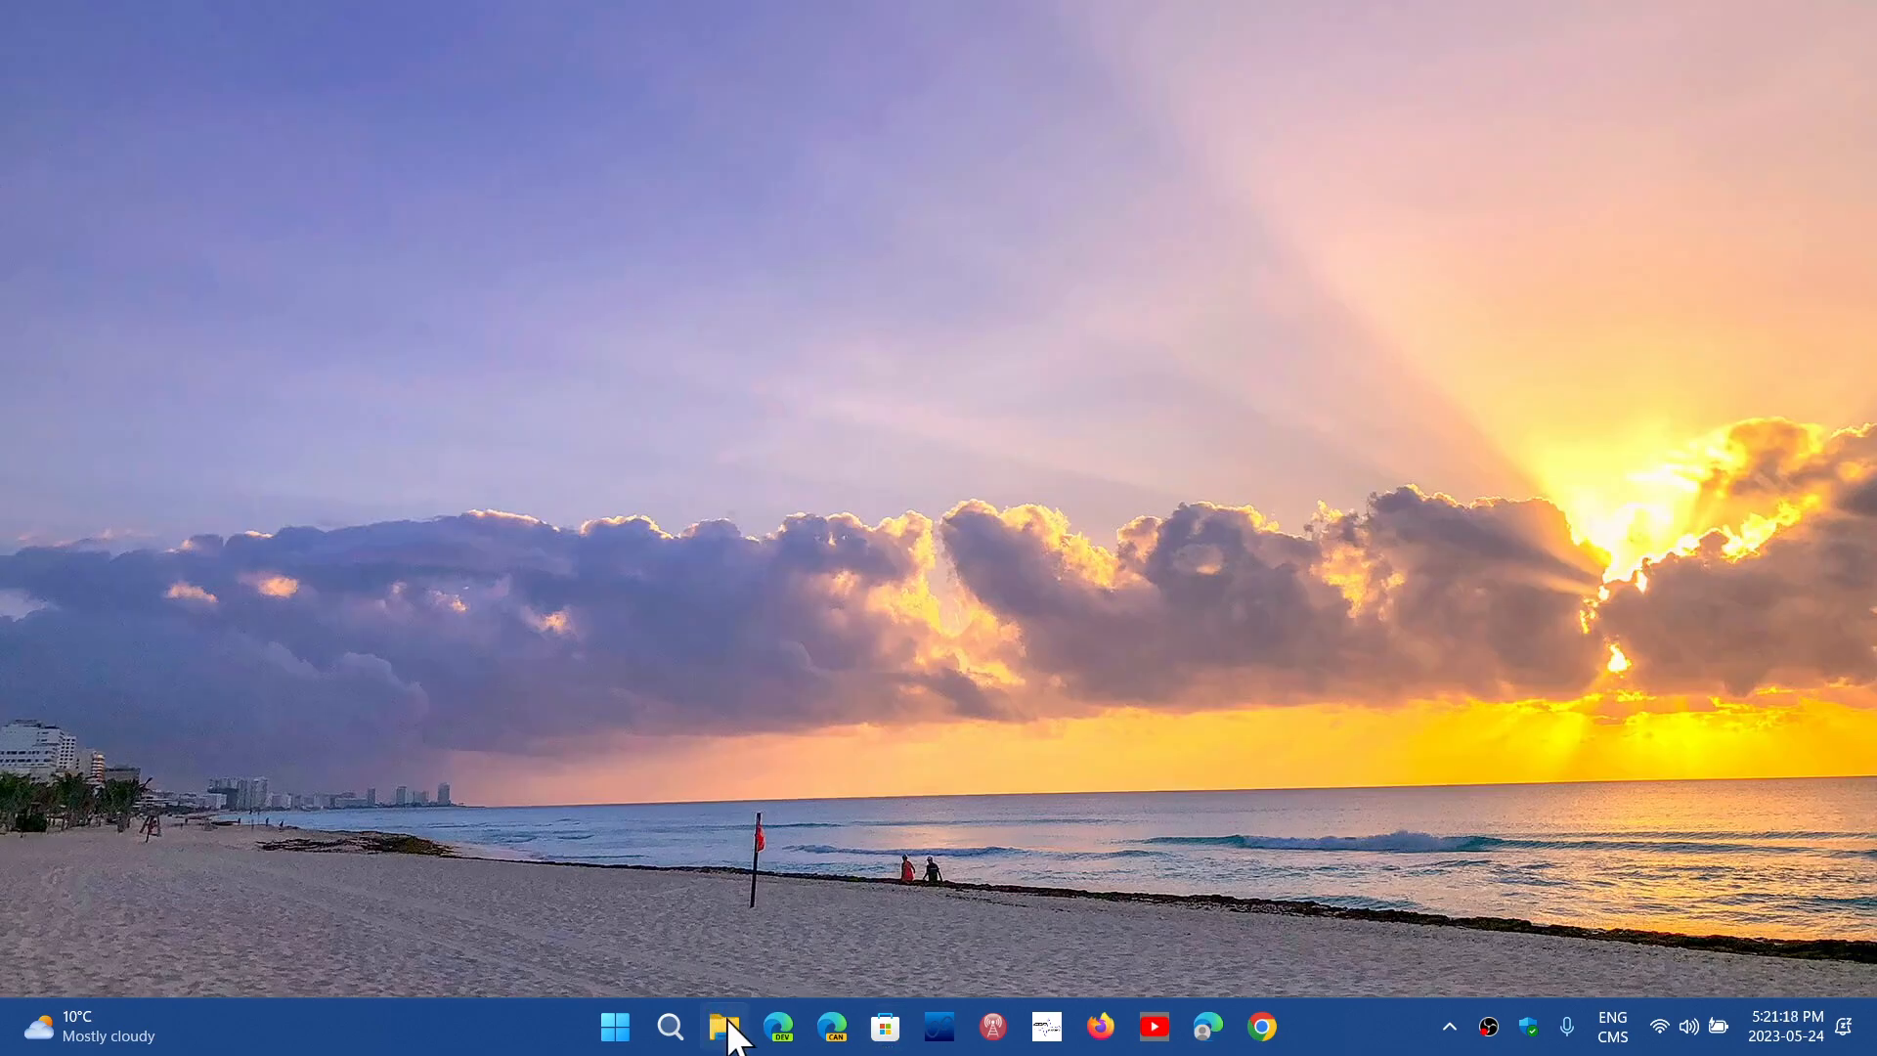
pyautogui.click(726, 1026)
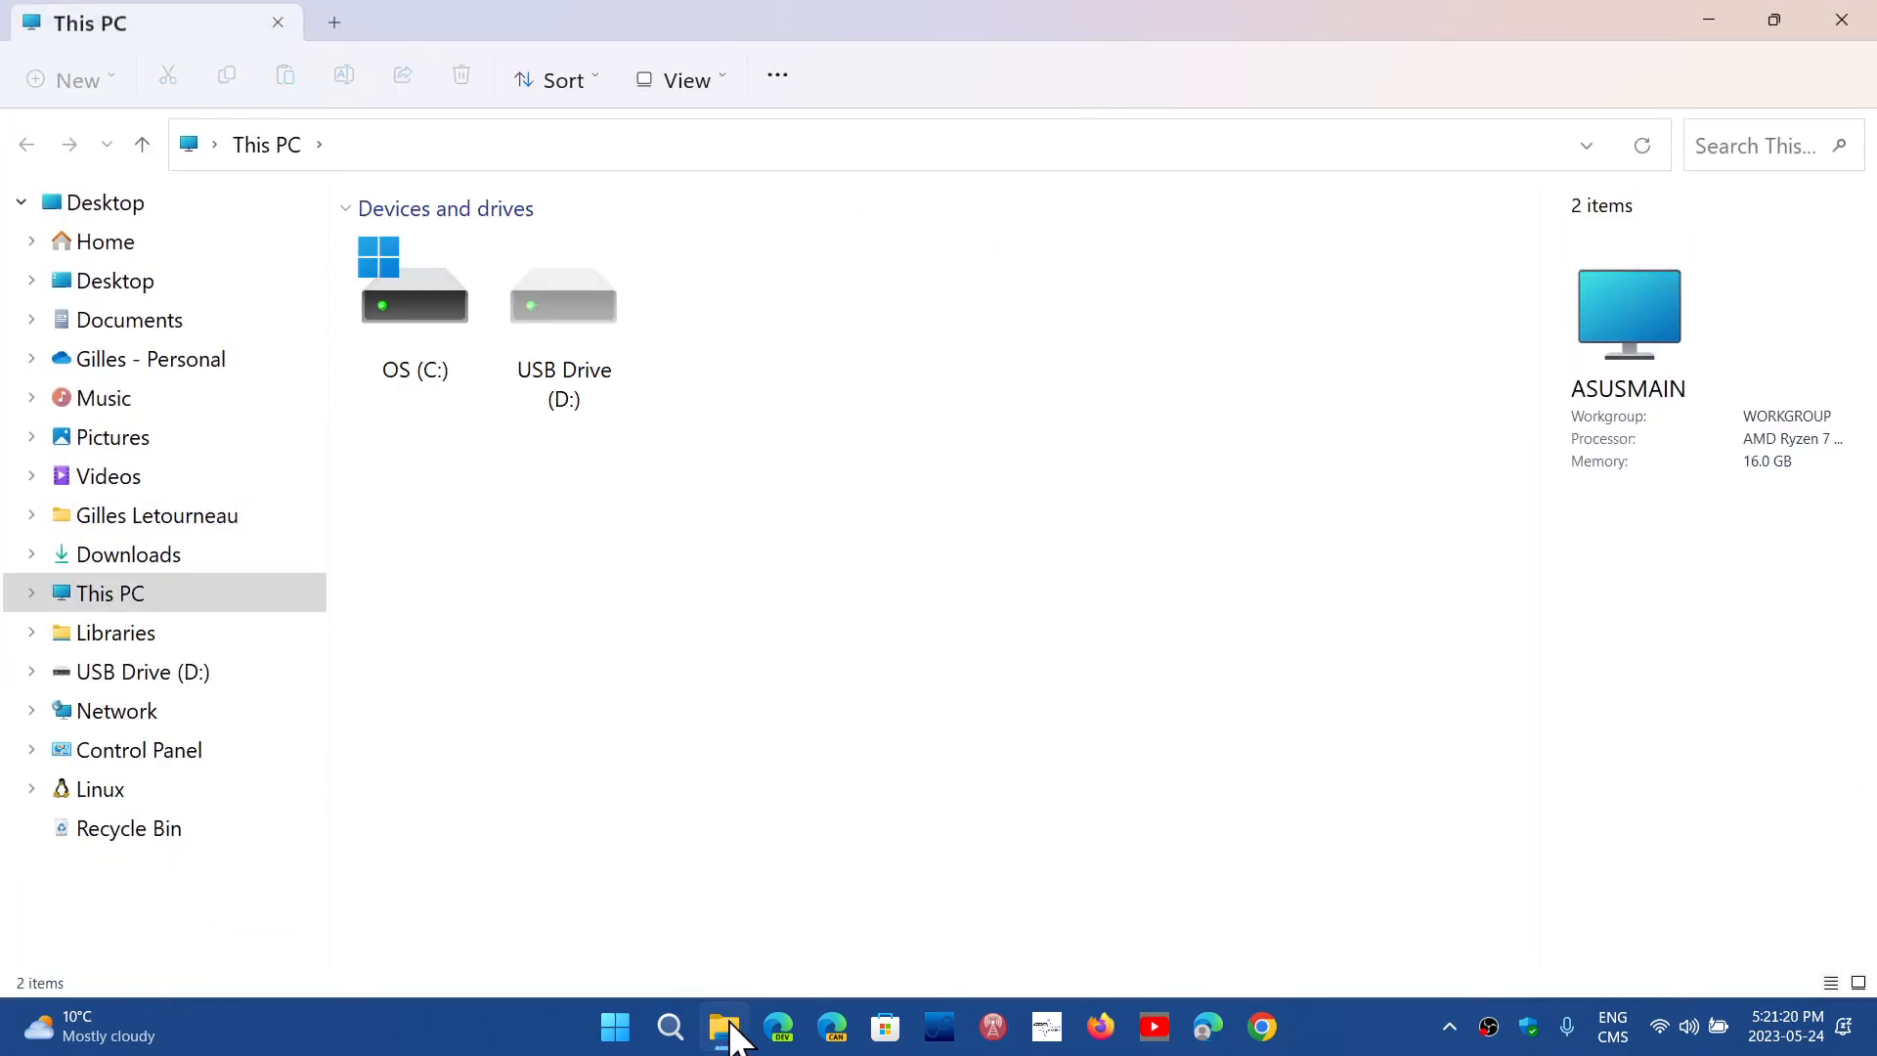
pyautogui.moveTo(979, 565)
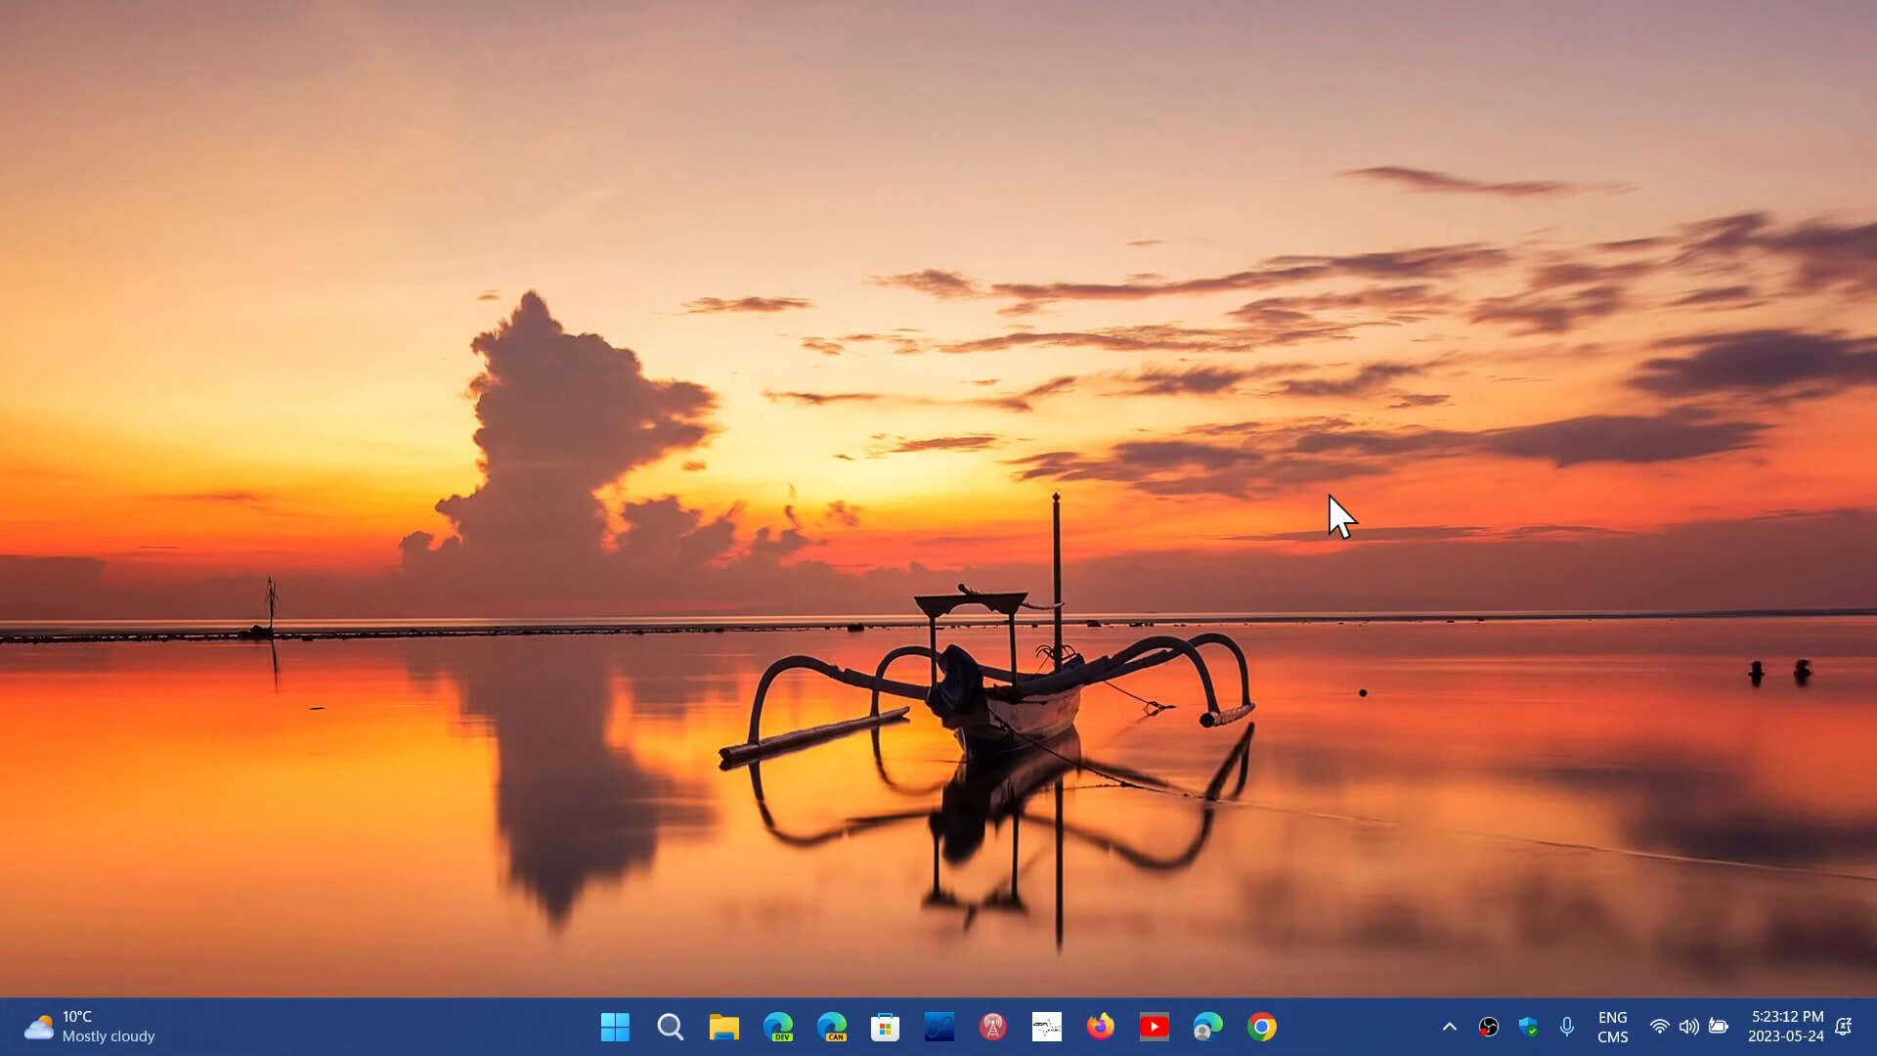
# - Search Windows for 'windows Tools', then for 'winver'
pyautogui.click(670, 1026)
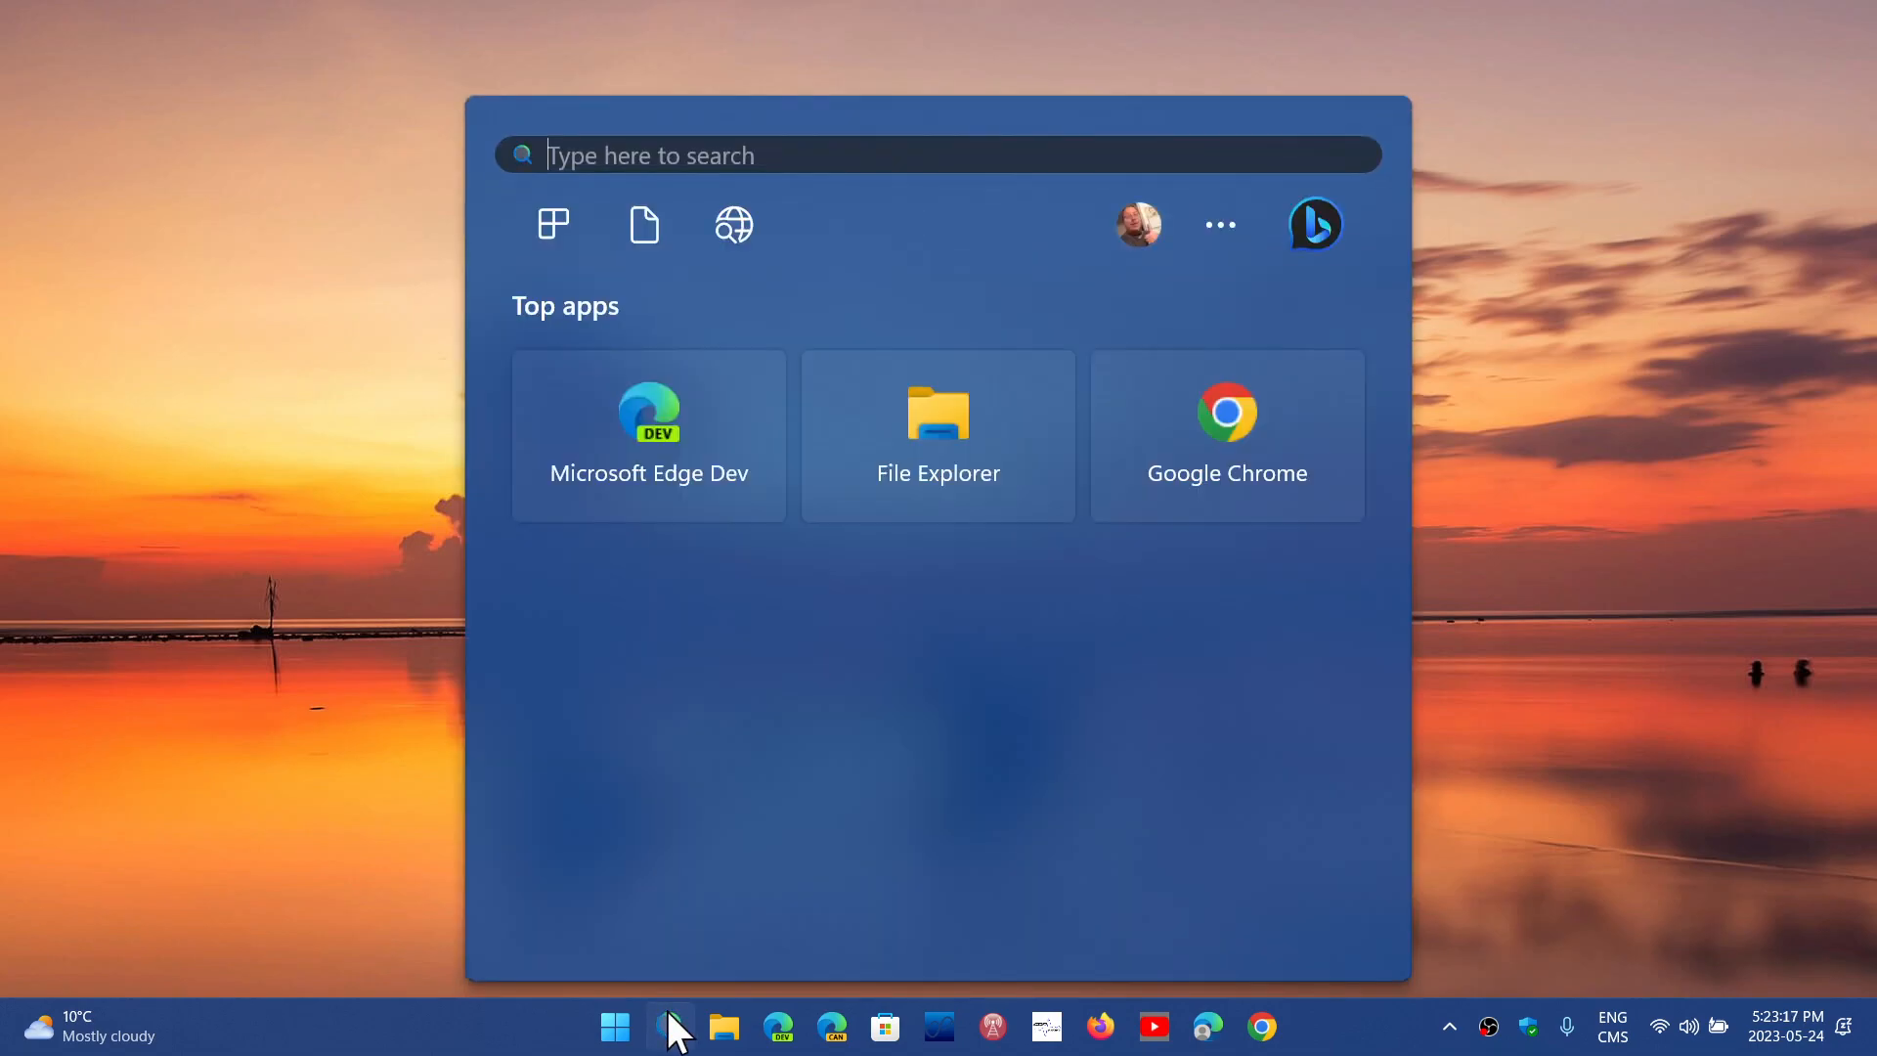
pyautogui.write('windows Tools')
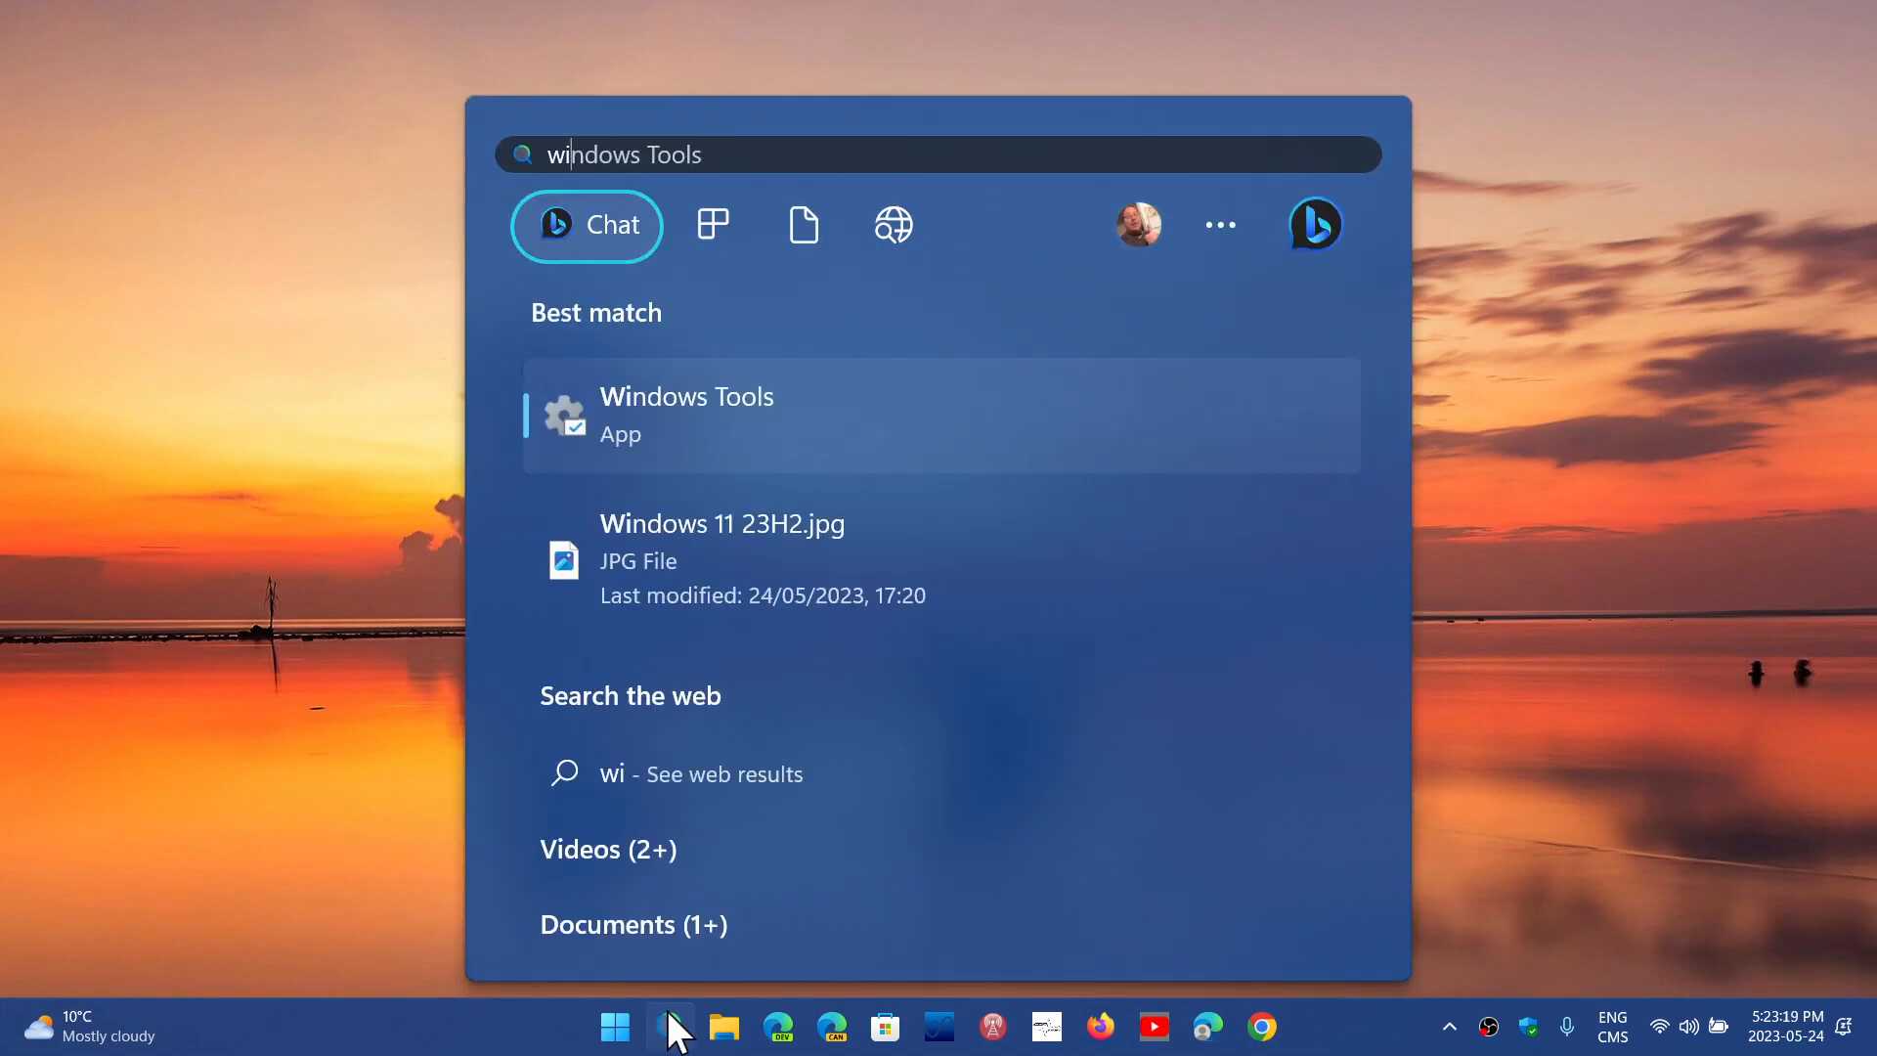
pyautogui.write('winver')
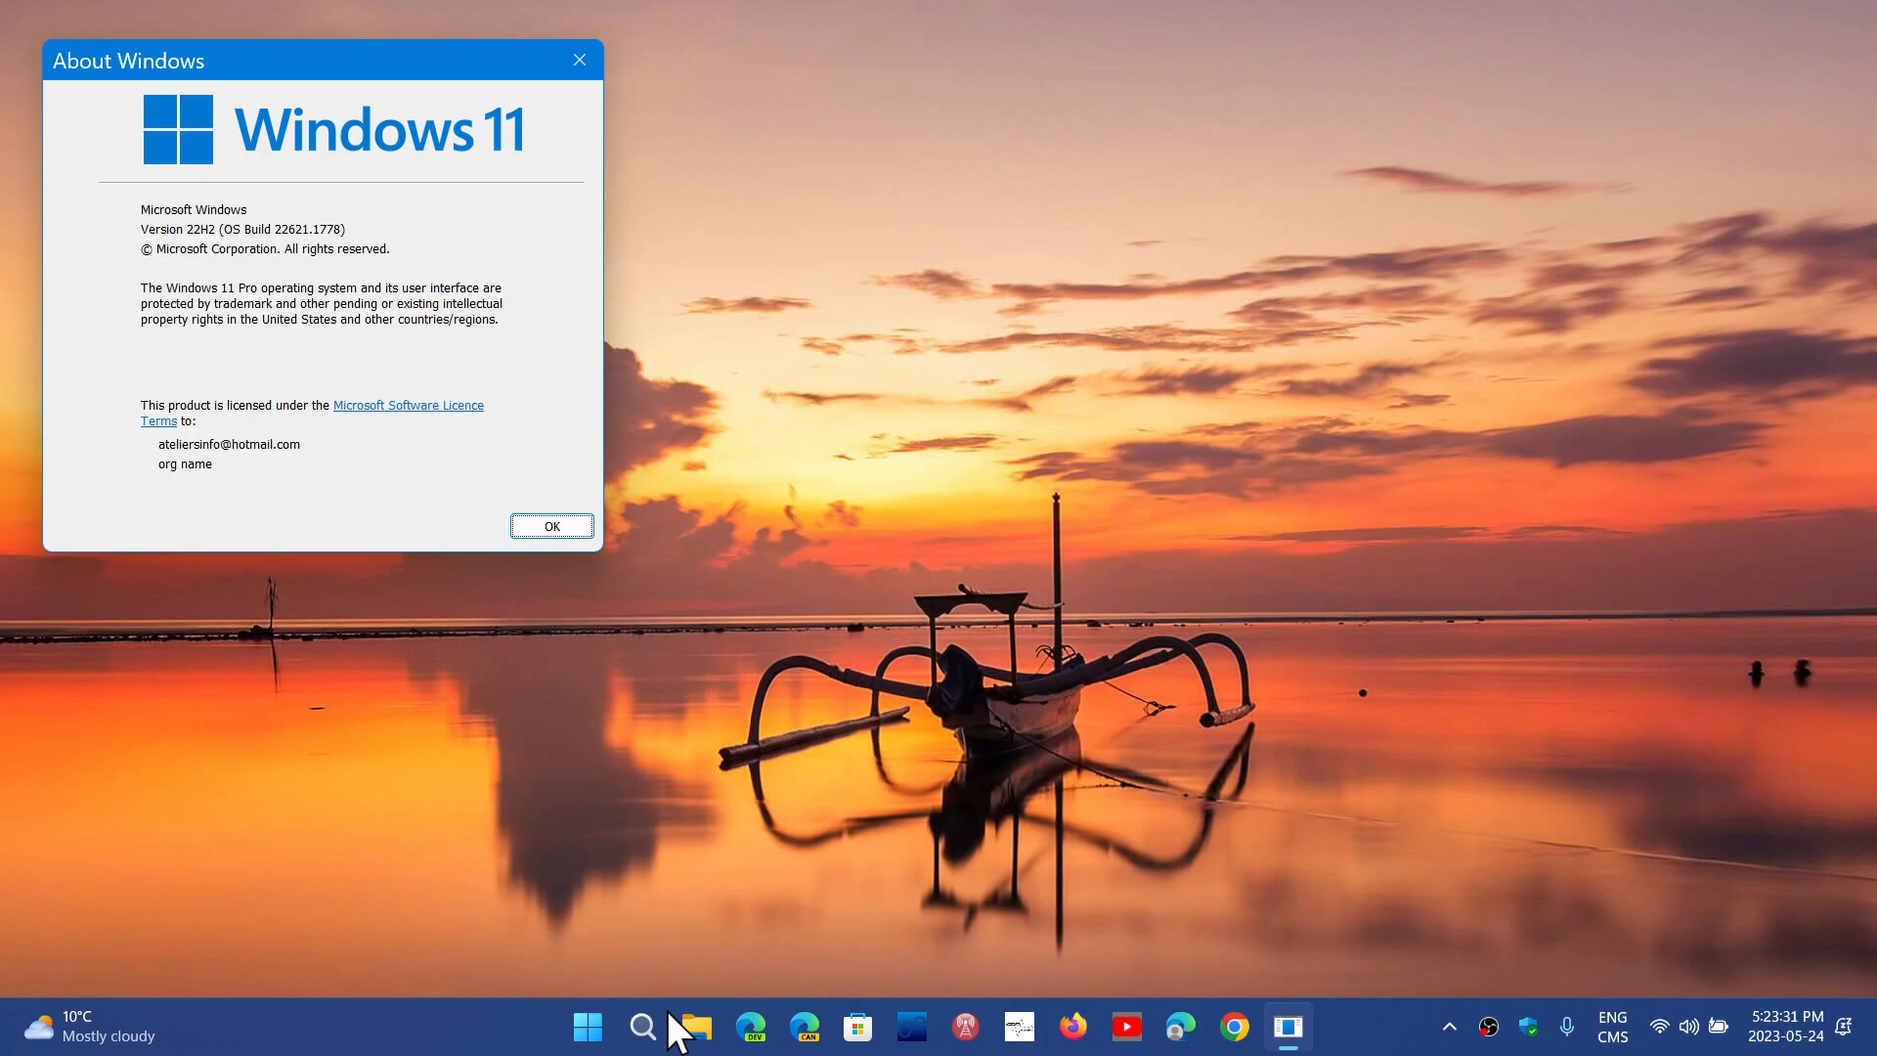
pyautogui.moveTo(598, 113)
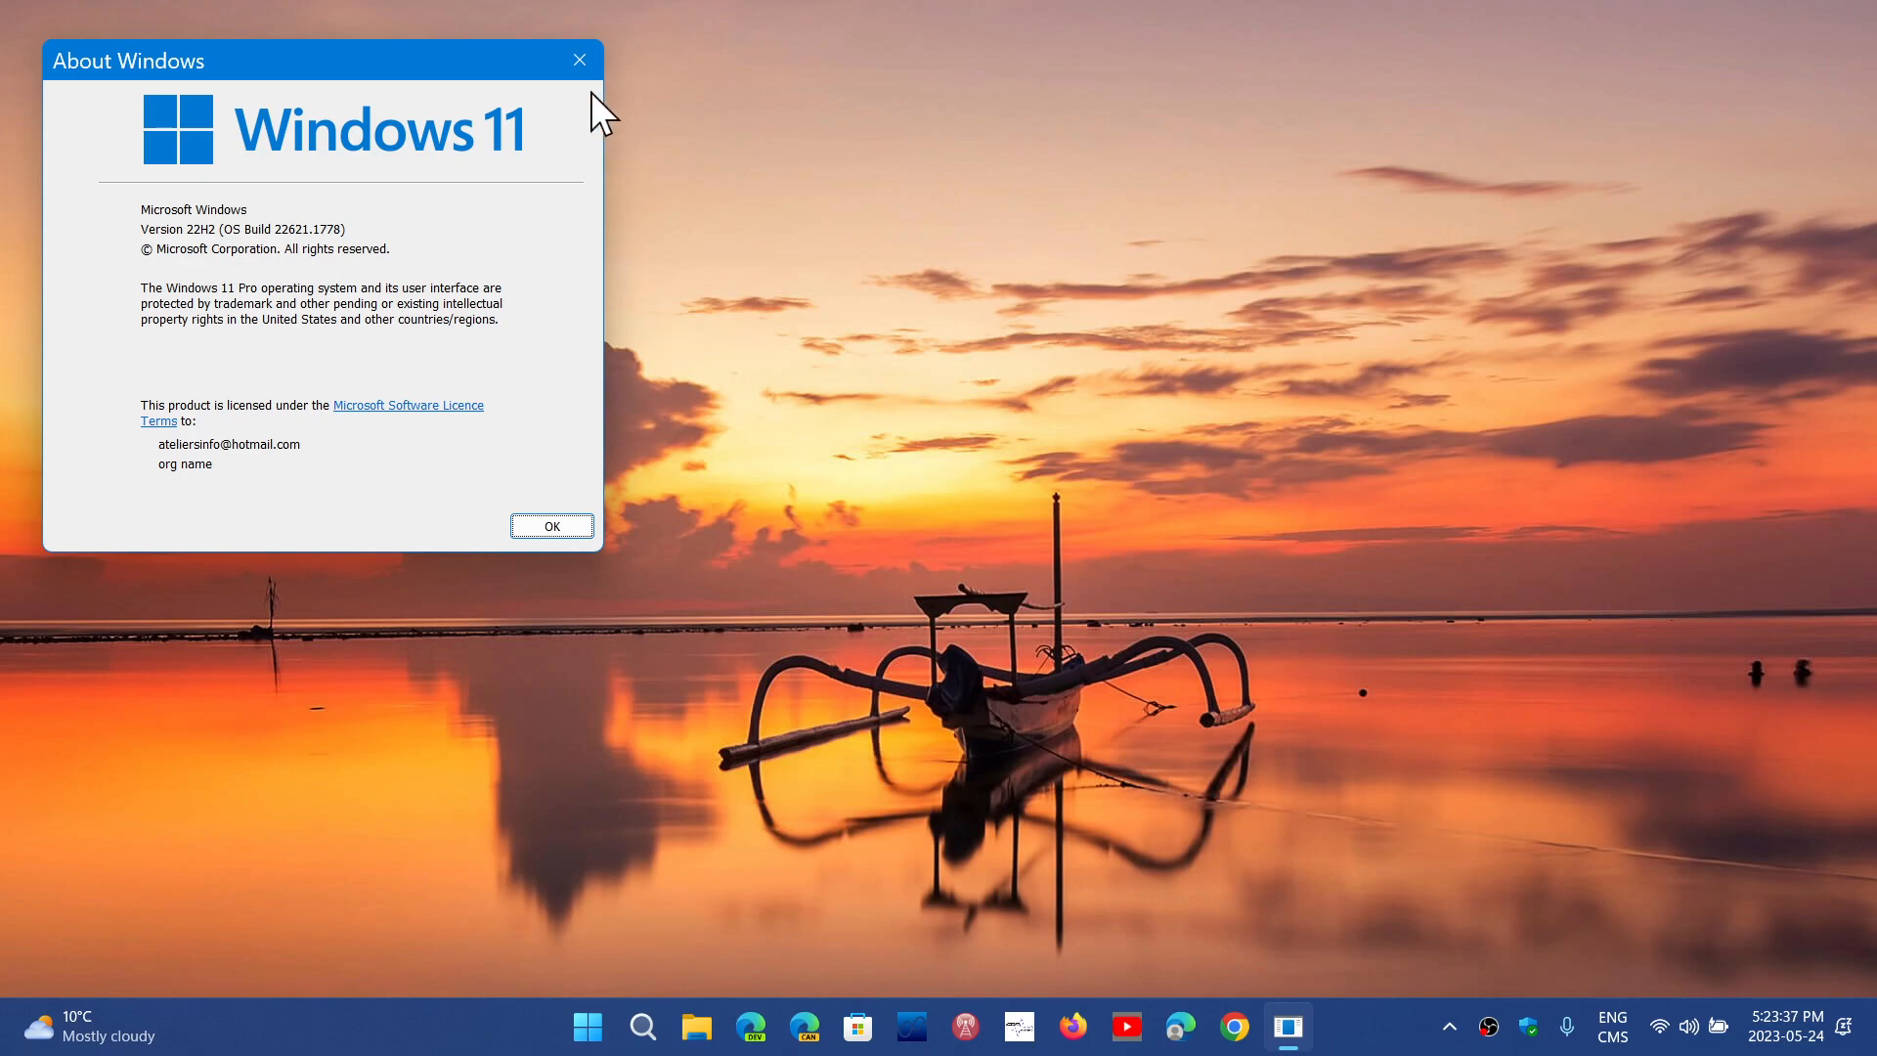
# - Close the About Windows dialog showing version 22H2, build 22621.1778
pyautogui.click(551, 527)
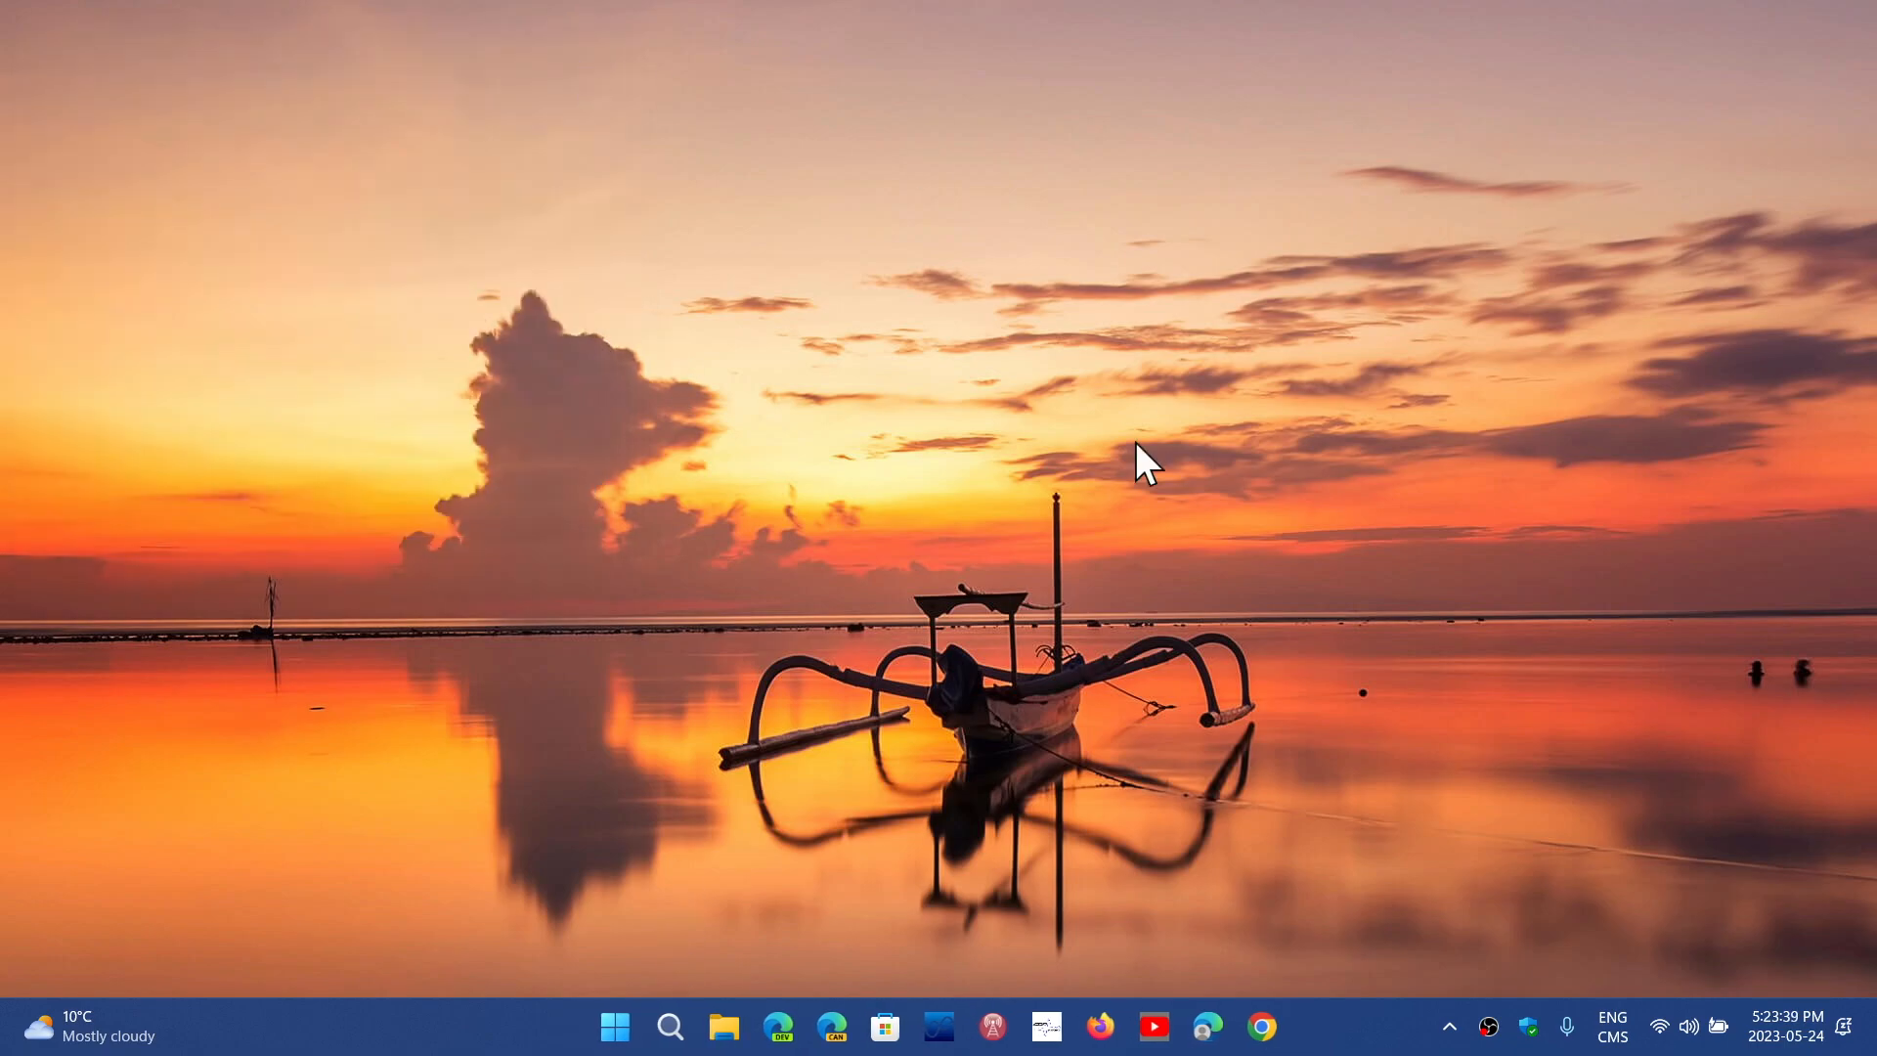